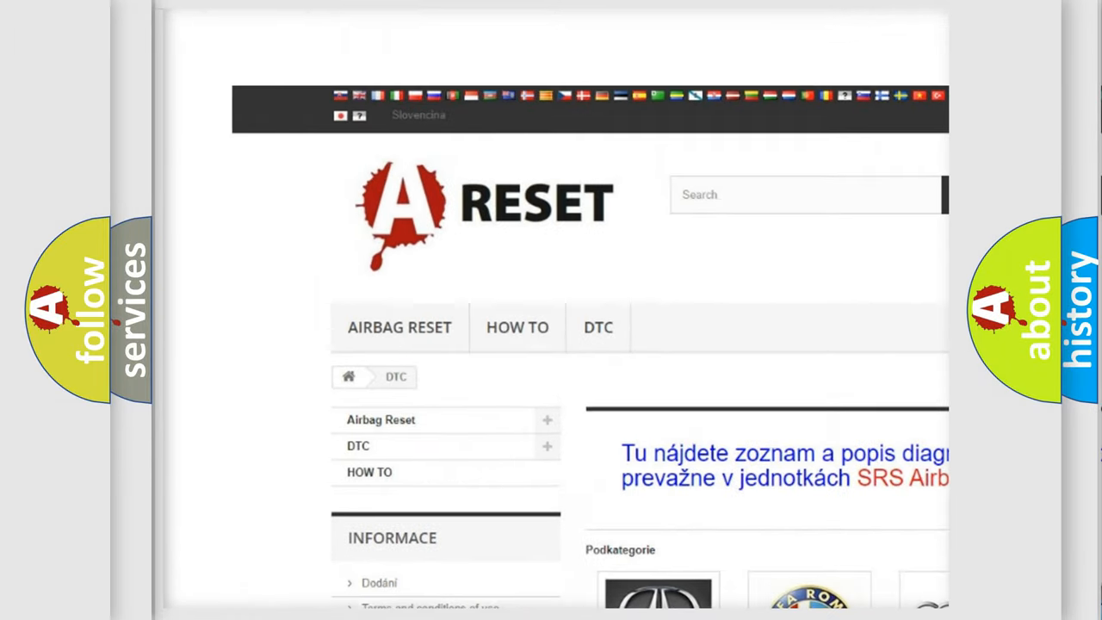
# Open the Jeep DTC tile and scroll through its trouble-code list, such as B0001:11, back to the top
pyautogui.scroll(-3)
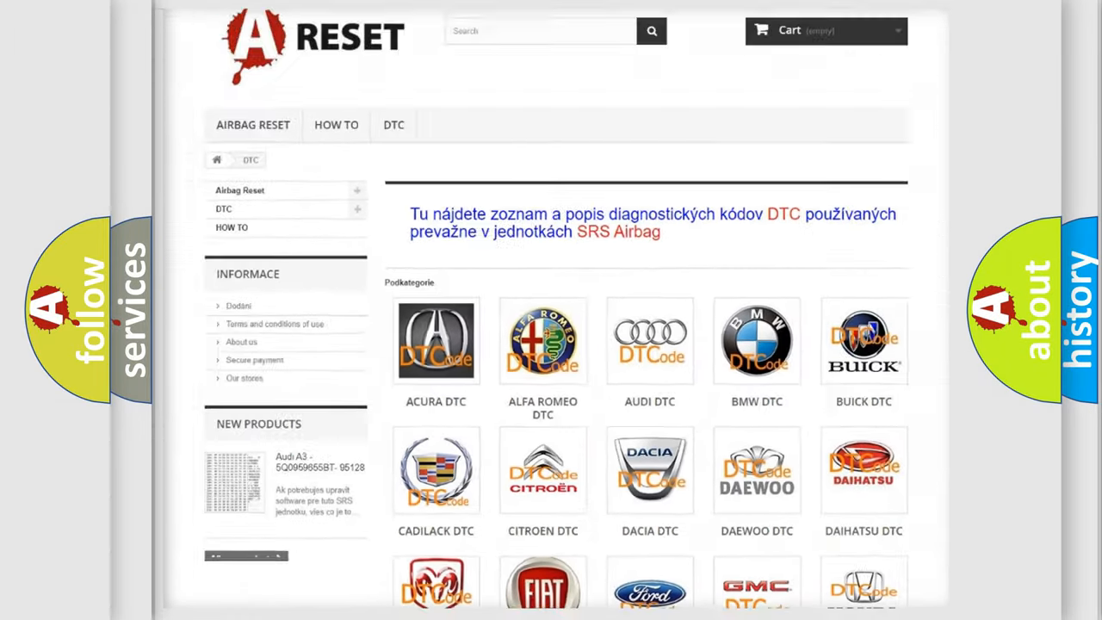
pyautogui.scroll(-3)
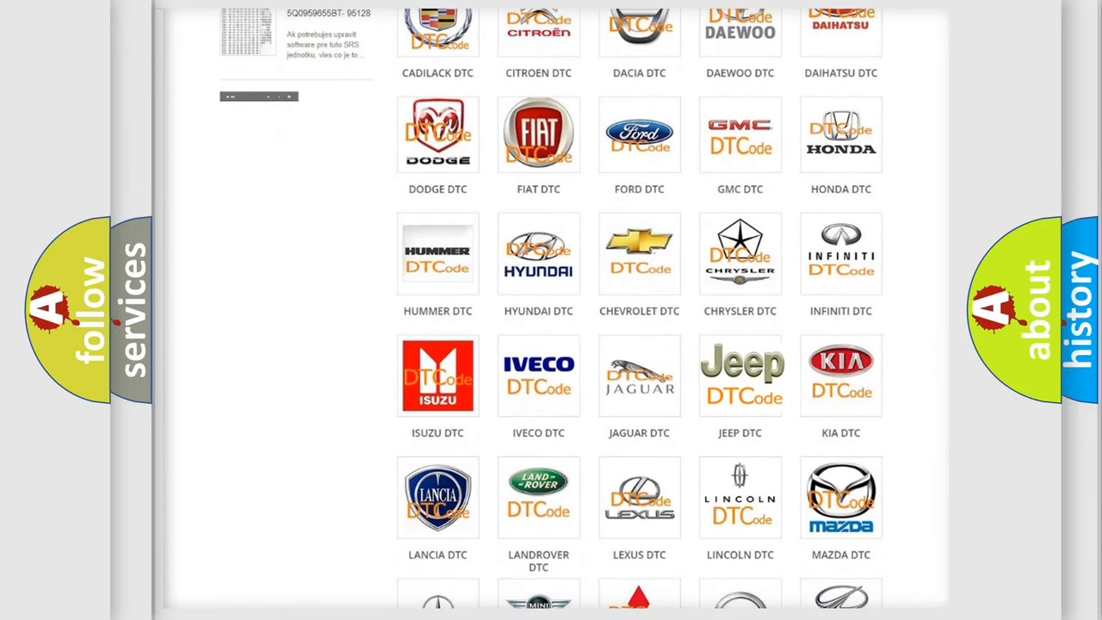
pyautogui.click(739, 375)
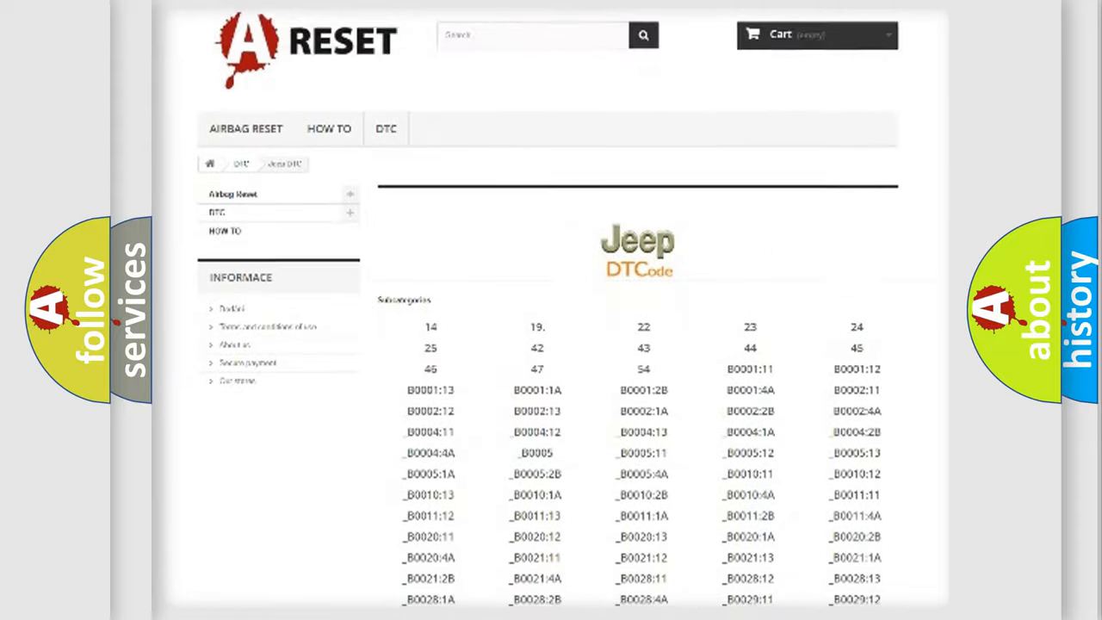
pyautogui.scroll(-3)
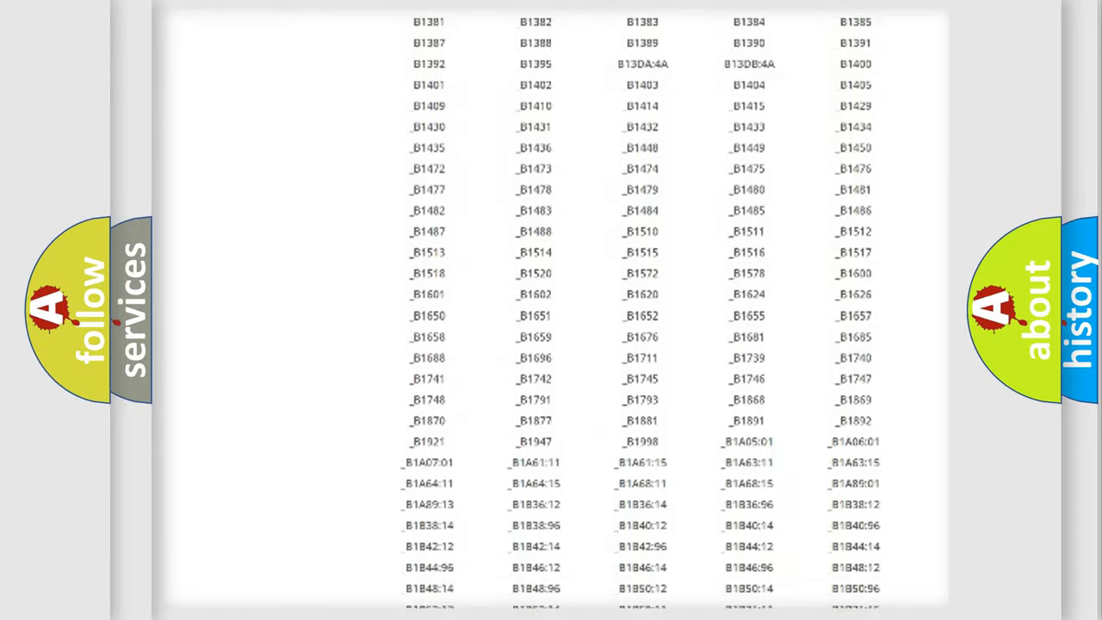
pyautogui.scroll(3)
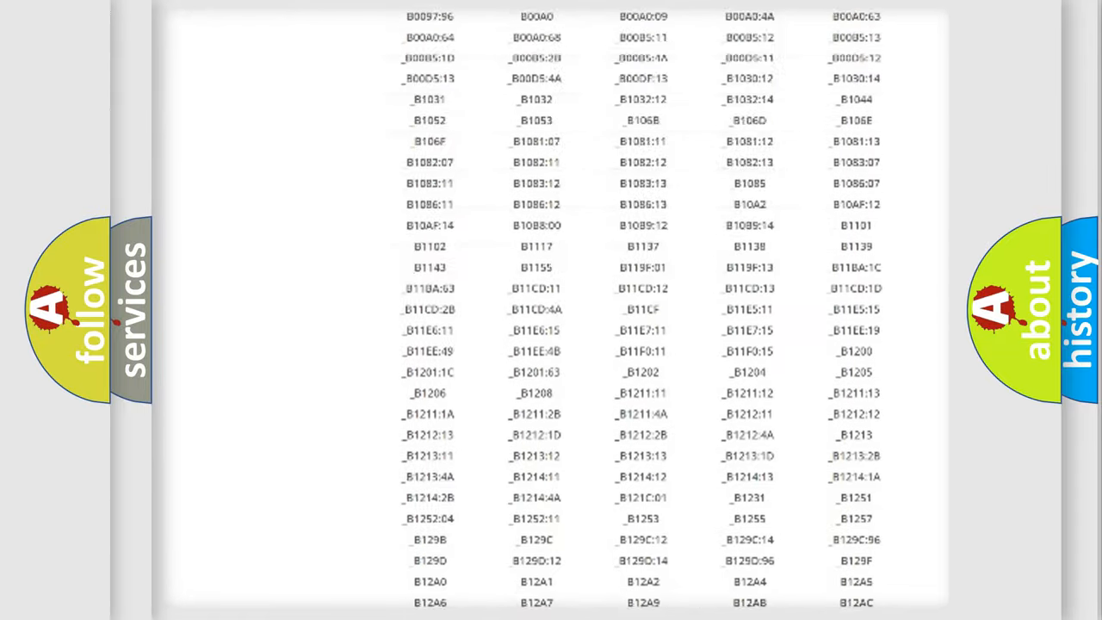
pyautogui.scroll(3)
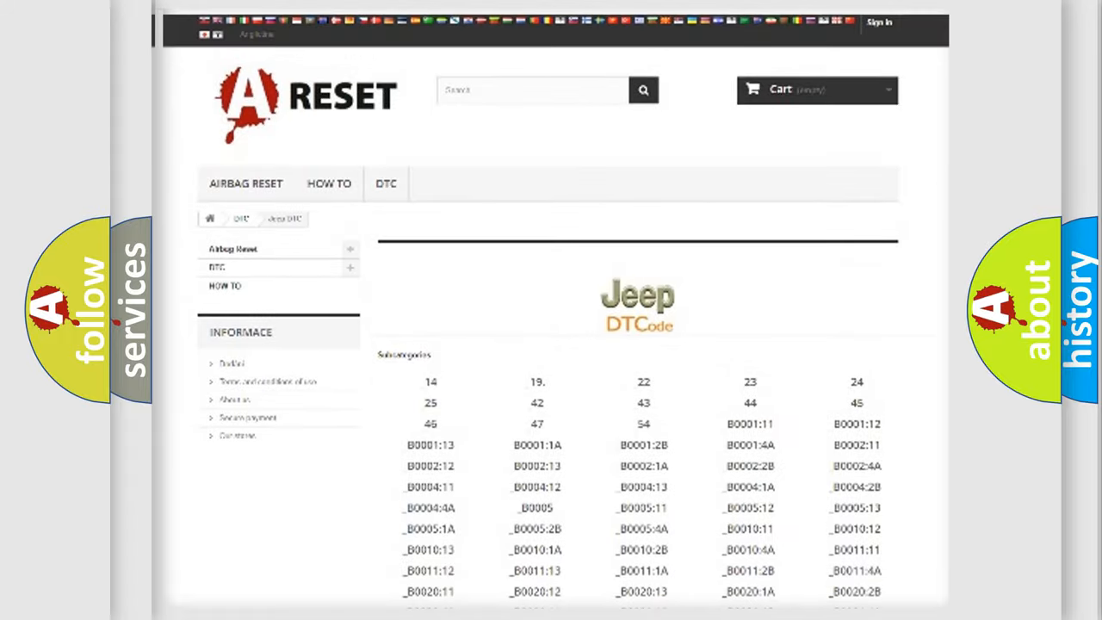